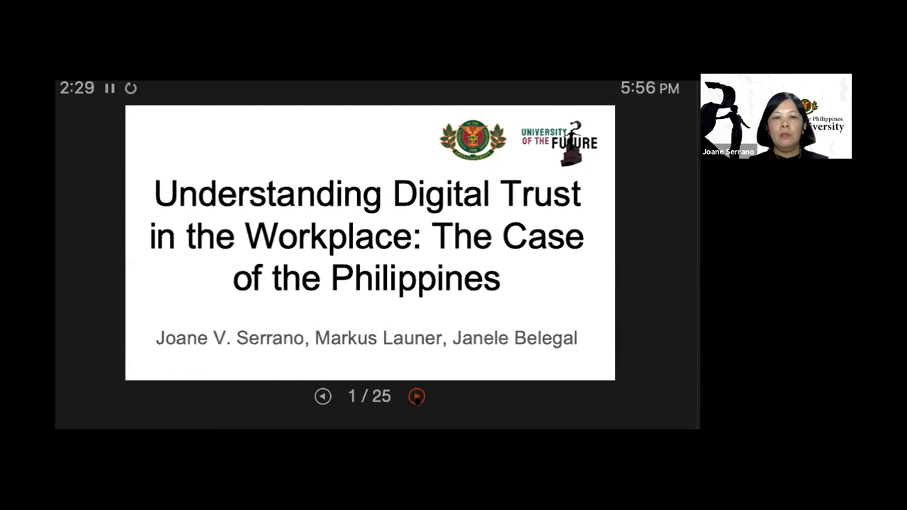
Step: Advance the shared deck from the title slide to slide 2, the digital handshake image
{"action": "left_click", "coordinate": [417, 396]}
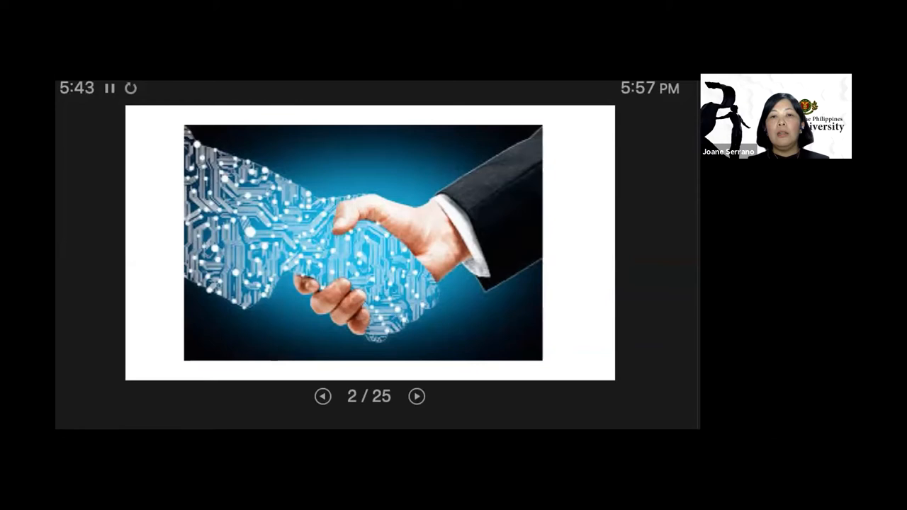
Step: Advance to slide 3, Objectives, listing three research objectives on digital trust
{"action": "left_click", "coordinate": [416, 396]}
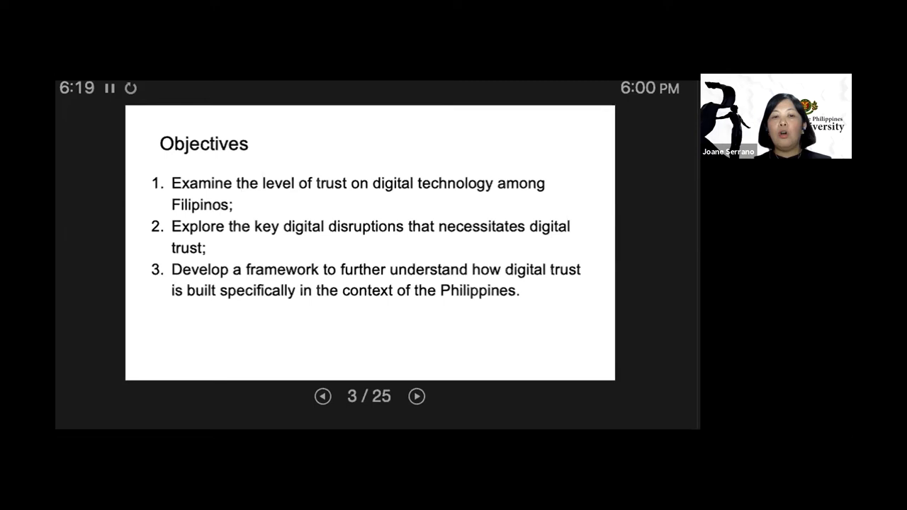
Step: Advance to slide 4, defining trust and digital trust with the IDC executive quote
{"action": "left_click", "coordinate": [417, 396]}
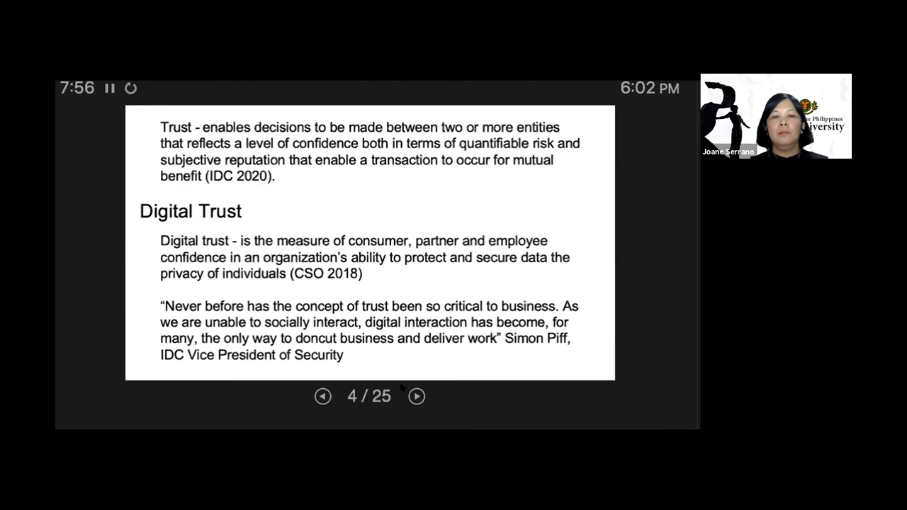
{"action": "left_click", "coordinate": [416, 396]}
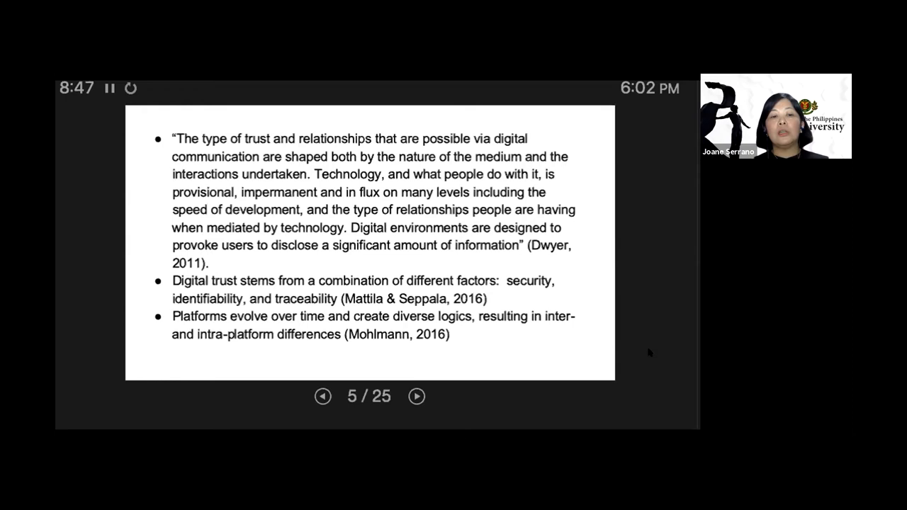
Step: Advance to slide 6/25, the Trust vs. GDP per capita country chart
{"action": "left_click", "coordinate": [416, 396]}
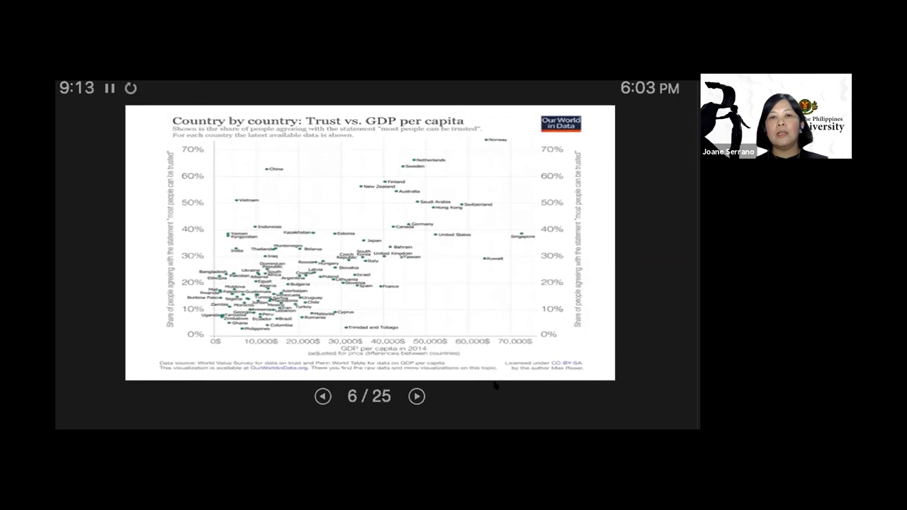
Step: Advance to slide 7/25, Methodology, describing the mixed-method design
{"action": "left_click", "coordinate": [416, 396]}
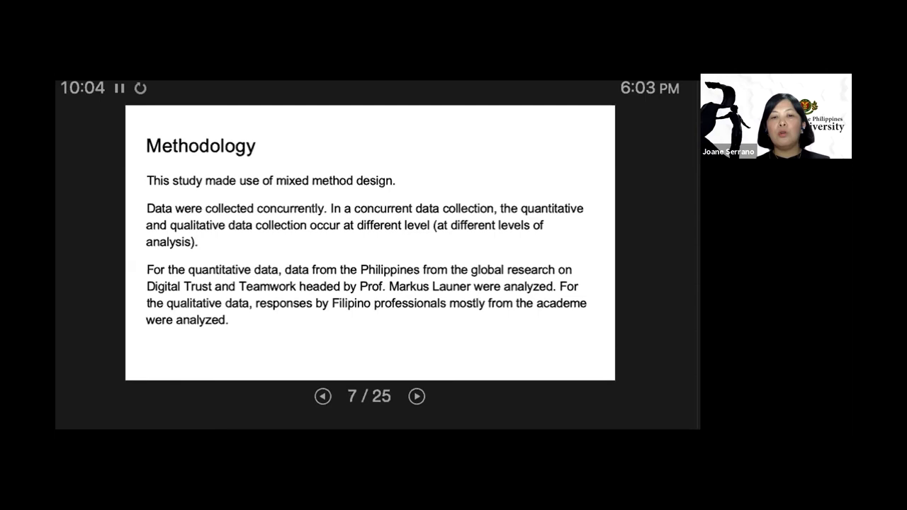
Step: Advance to slide 8/25 with age range, gender and affiliation tables
{"action": "left_click", "coordinate": [417, 396]}
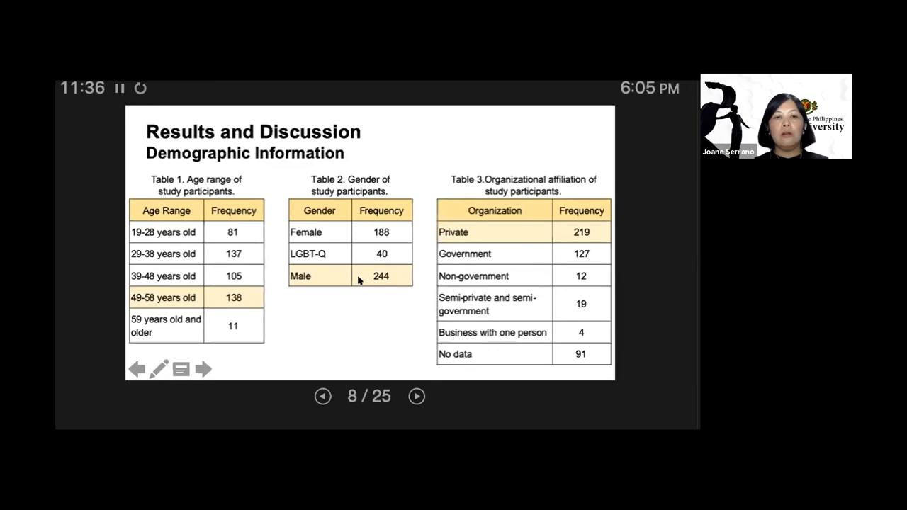
{"action": "mouse_move", "coordinate": [381, 286]}
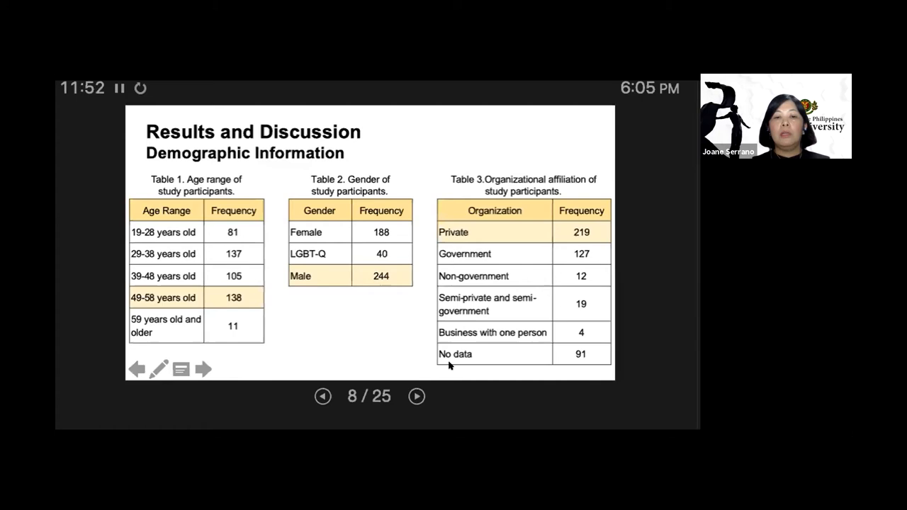
Step: Advance to slide 9/25, Level of Trust on Digital Technology among Filipinos
{"action": "left_click", "coordinate": [416, 396]}
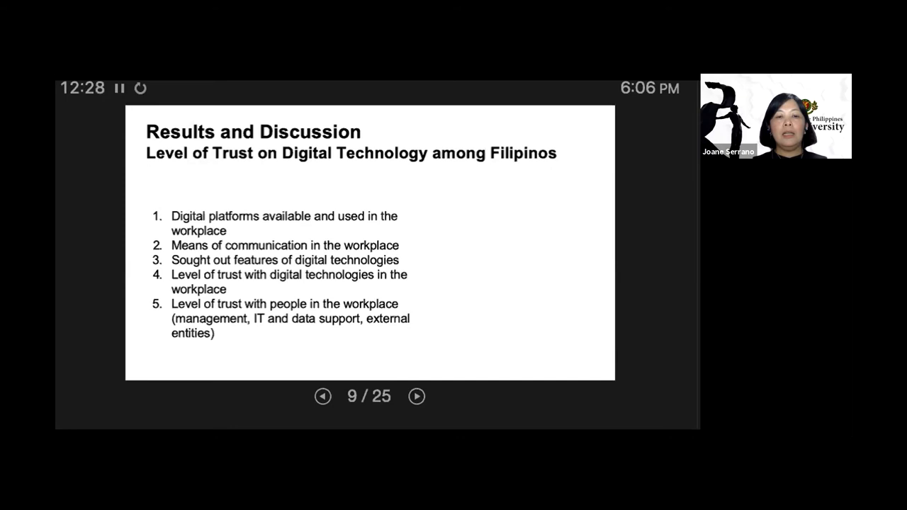
Step: Advance to slide 10/25, the Digital Platforms in the Workplace bar chart
{"action": "left_click", "coordinate": [417, 396]}
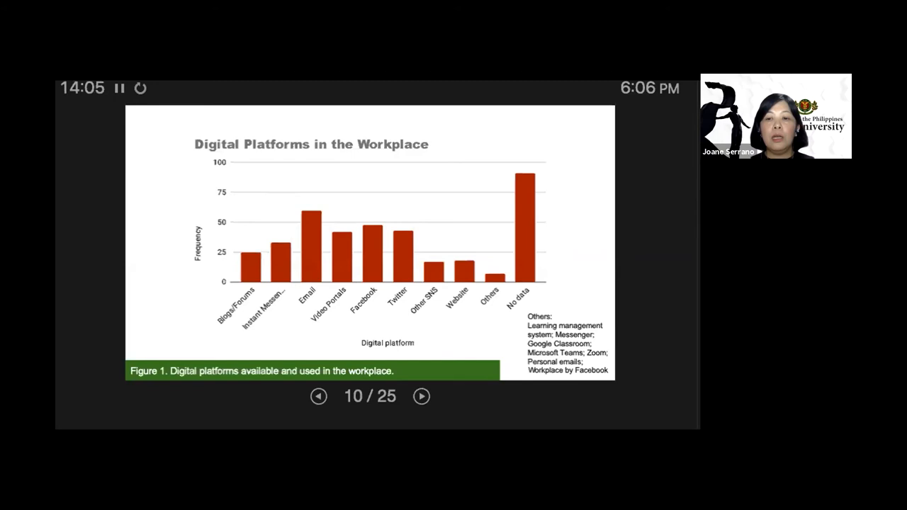
Step: Advance to slide 11/25, the Means of Communication in Work stacked chart
{"action": "left_click", "coordinate": [421, 396]}
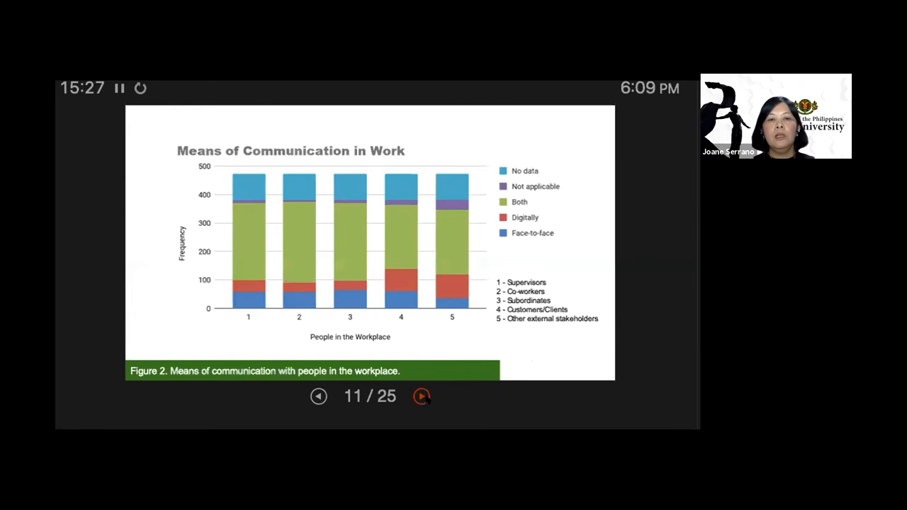
Step: Advance to slide 12/25, Table 4.1 priority ratings for trusting digital technology
{"action": "left_click", "coordinate": [421, 396]}
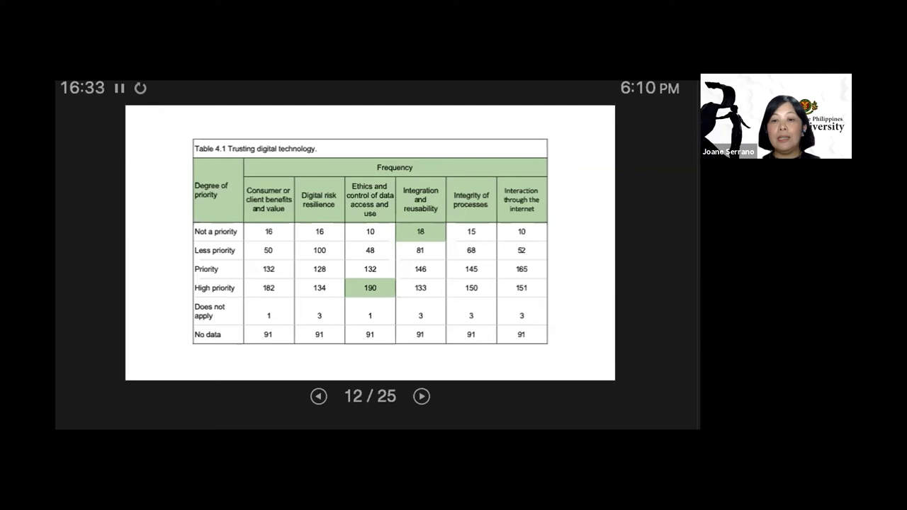
Step: Advance to slide 13/25, Table 4.2 on trust factor priority ratings
{"action": "left_click", "coordinate": [421, 397]}
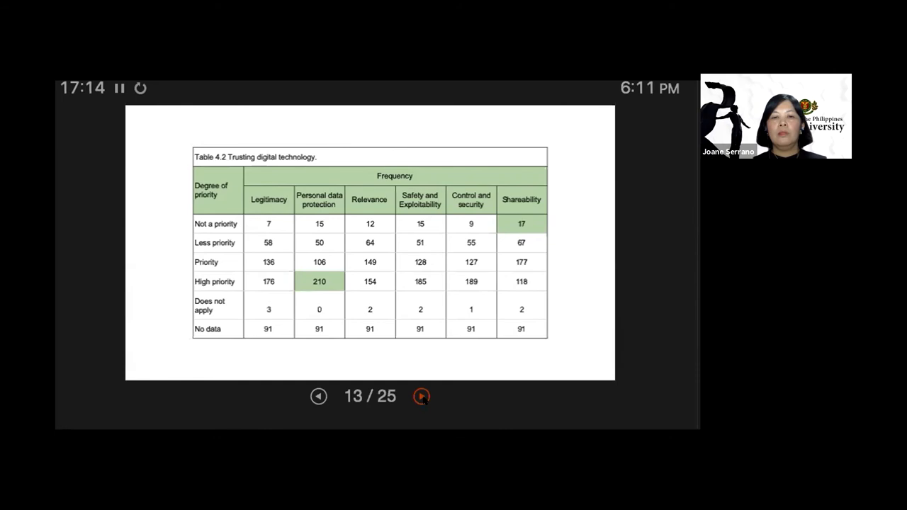
Step: Advance to slide 14/25, Table 4.3 on accountability, accuracy and reliability ratings
{"action": "left_click", "coordinate": [421, 396]}
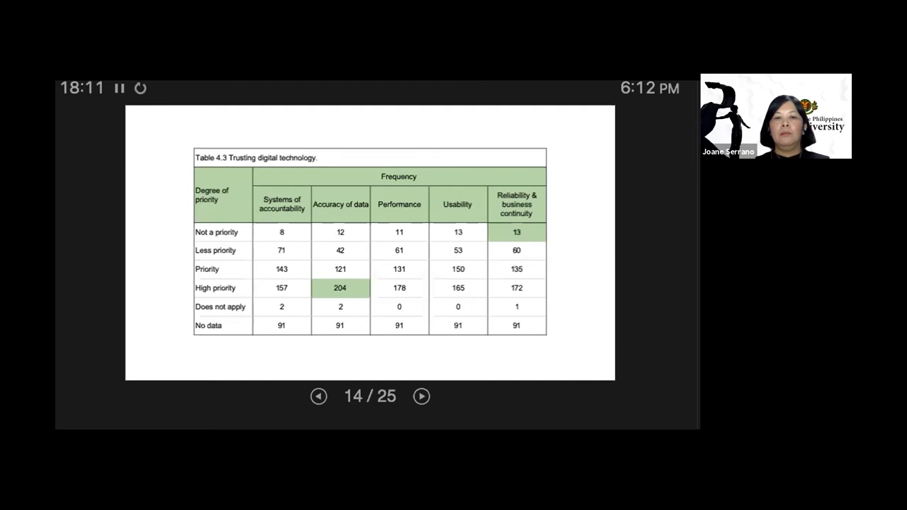
Step: Advance to slide 15/25, the trust chart for tablets, laptops and wearables
{"action": "left_click", "coordinate": [421, 396]}
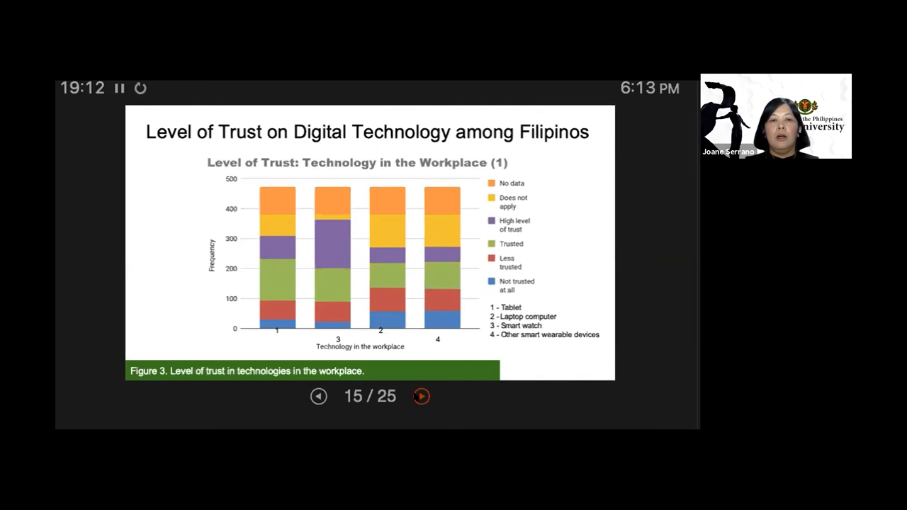
Step: Advance to slide 16/25, the surveillance, ID system and GPS trust chart
{"action": "left_click", "coordinate": [421, 396]}
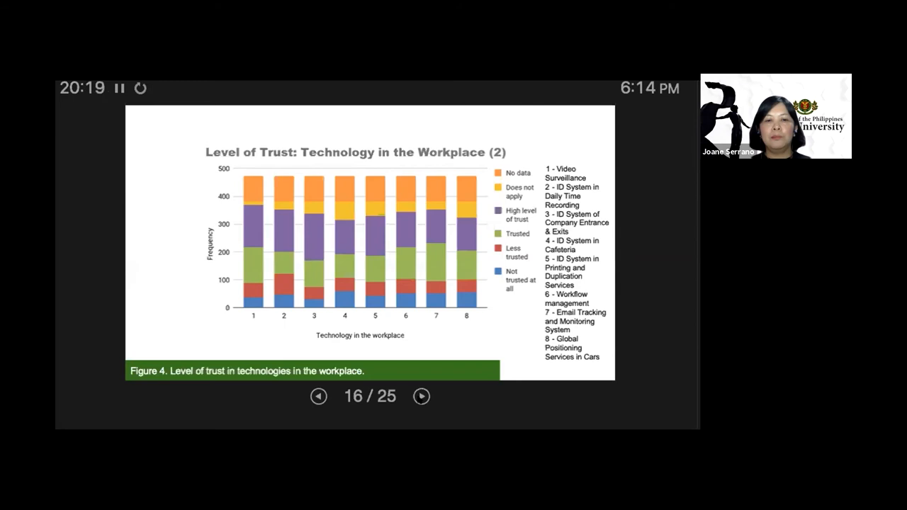
Step: Advance to slide 17/25, charting trust in fifteen business information systems
{"action": "left_click", "coordinate": [421, 396]}
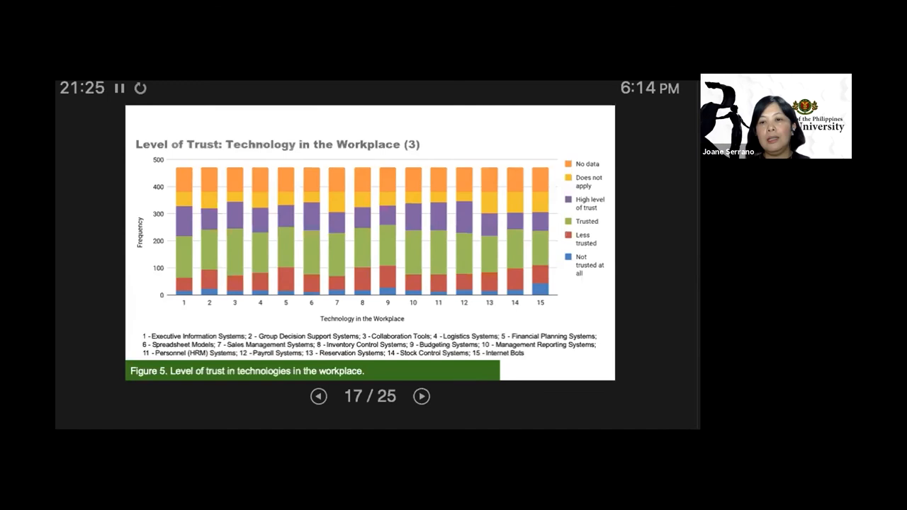
Step: Advance to slide 18/25, the management and co-worker trust chart
{"action": "left_click", "coordinate": [421, 396]}
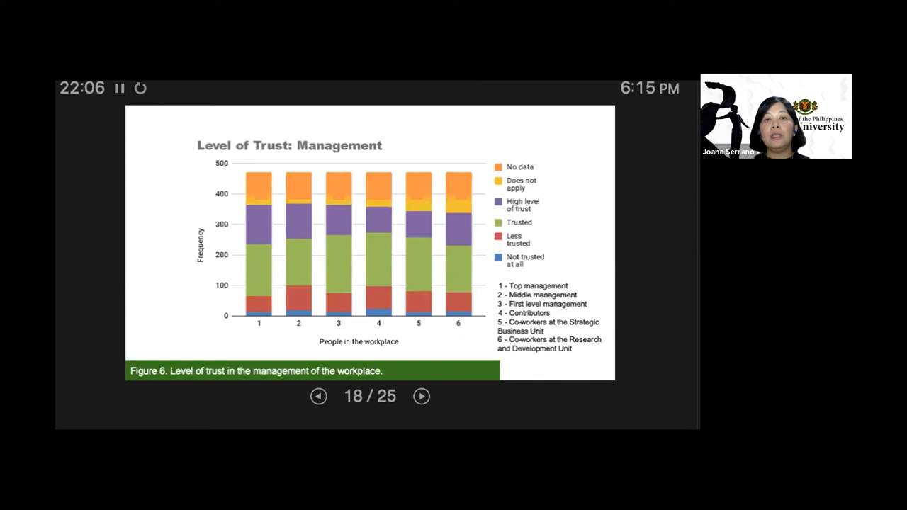
Step: Advance to slide 19/25, charting trust in IT and data support roles
{"action": "left_click", "coordinate": [421, 396]}
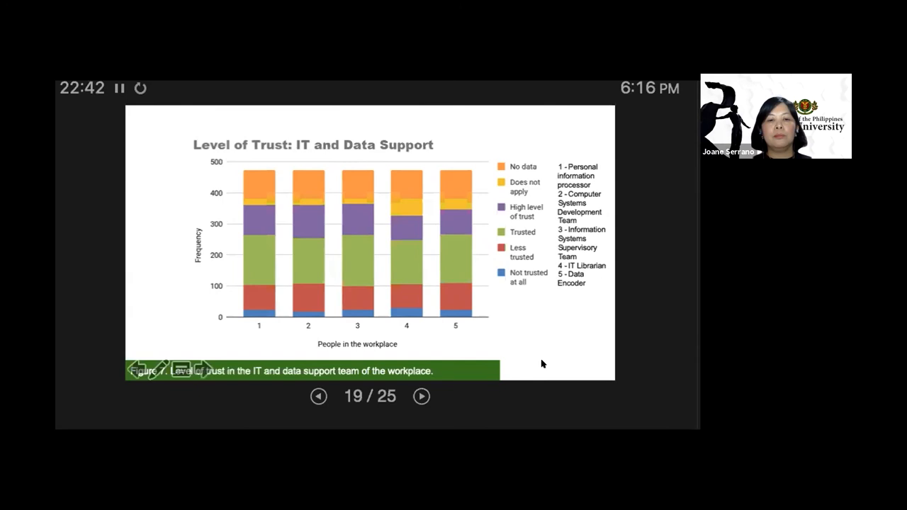
Step: Advance to slide 20/25, Level of Trust: External Entities
{"action": "left_click", "coordinate": [421, 396]}
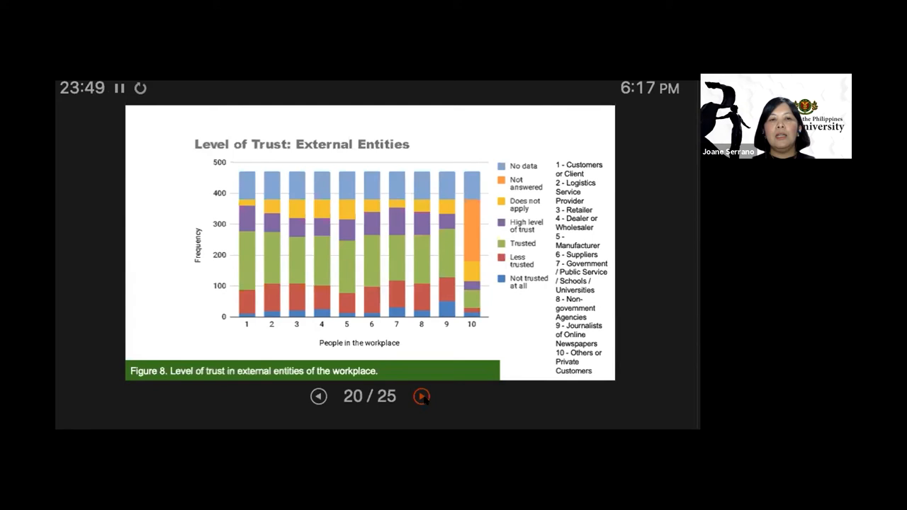
Step: Advance to slide 21/25, listing six digital disruptions requiring digital trust
{"action": "left_click", "coordinate": [421, 396]}
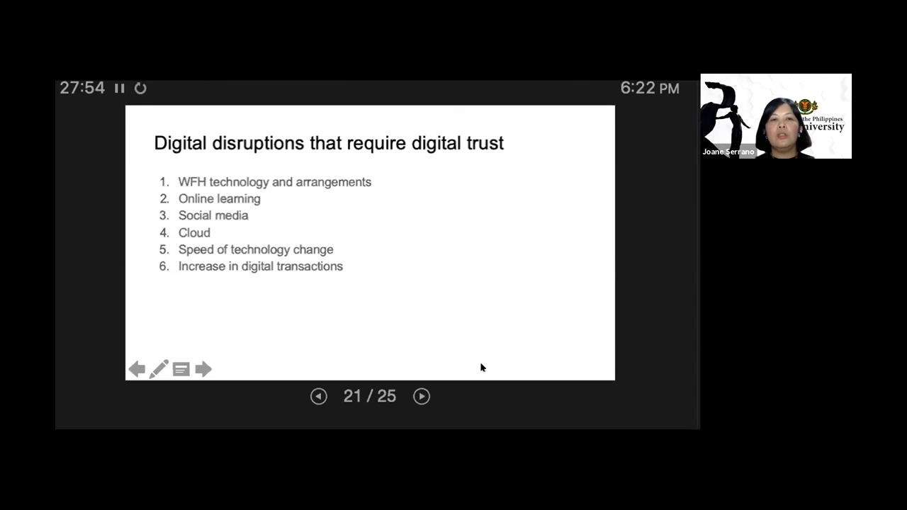
Step: Advance the deck to slide 23/25 comparing Social Media and Cloud
{"action": "left_click", "coordinate": [421, 396]}
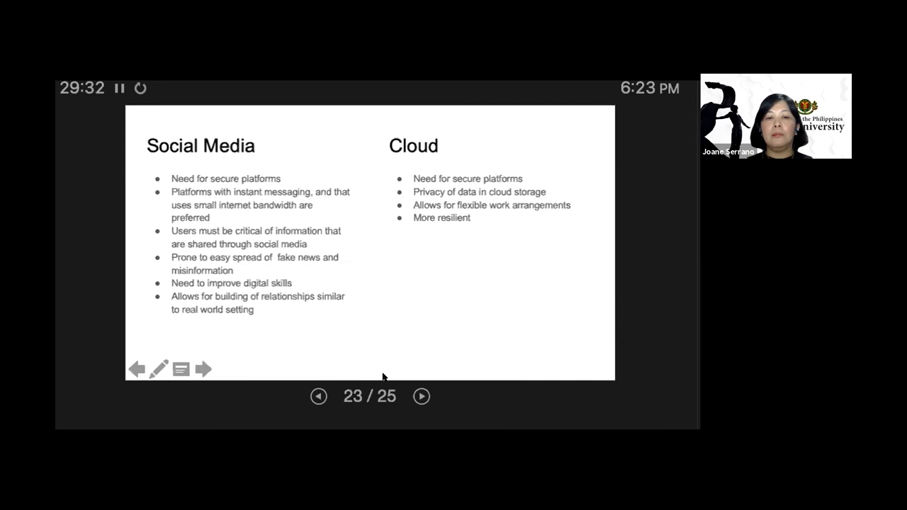
Step: Advance the shared deck from slide 24 to the final hexagon trust framework slide, 25/25
{"action": "left_click", "coordinate": [421, 397]}
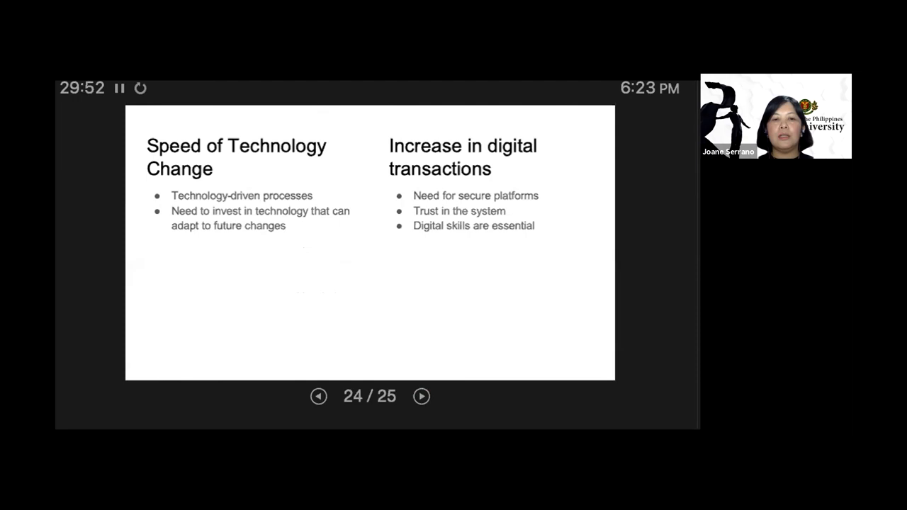
{"action": "left_click", "coordinate": [421, 396]}
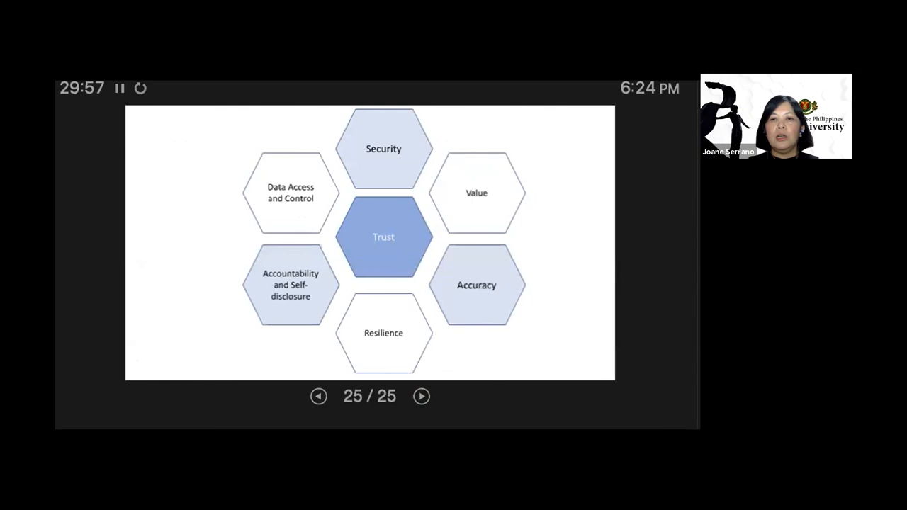